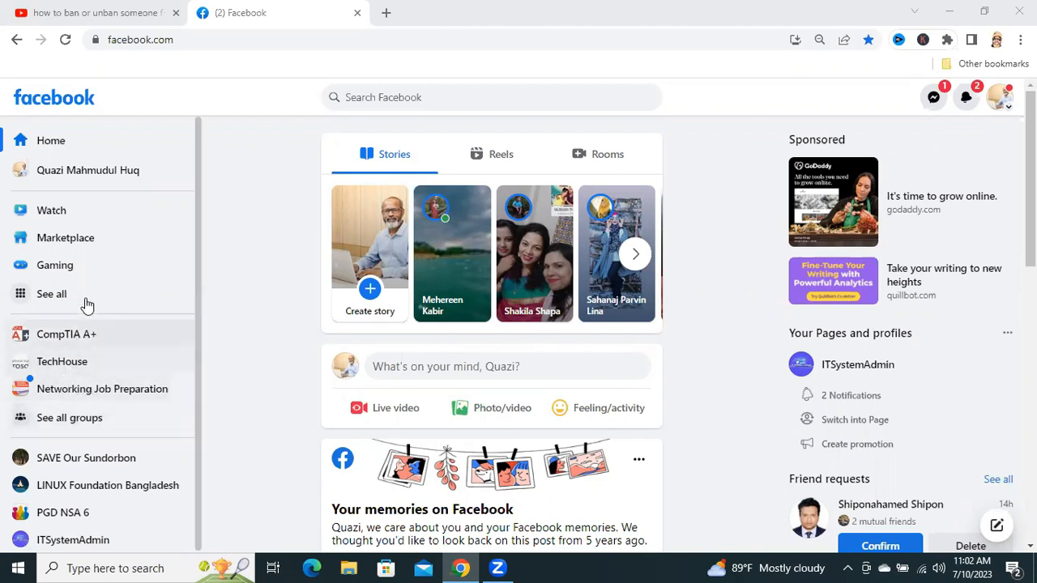
mouse_move(89, 389)
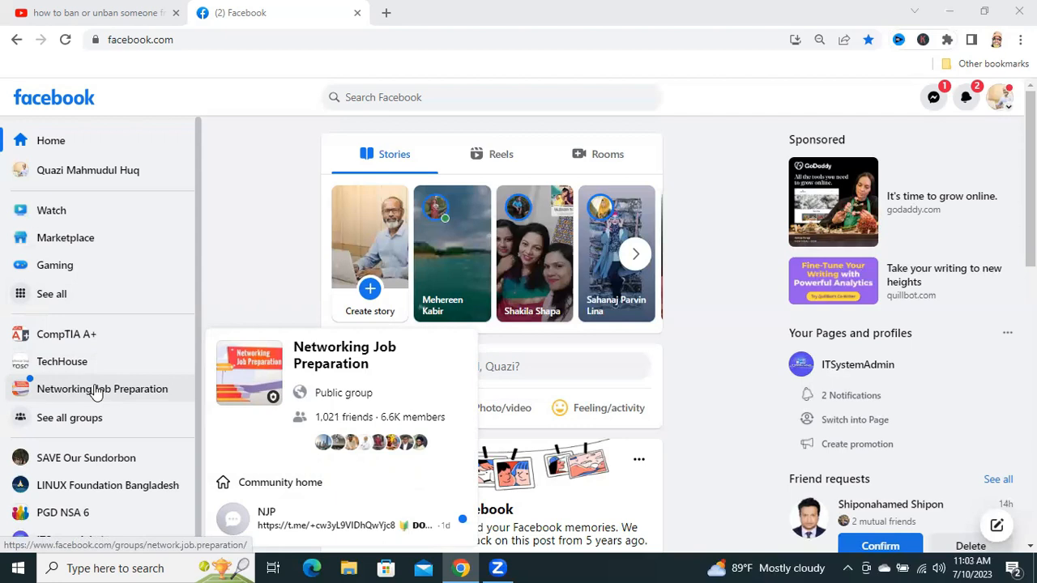
Go to the Networking Job Preparation group from the left sidebar shortcut.
left_click(101, 389)
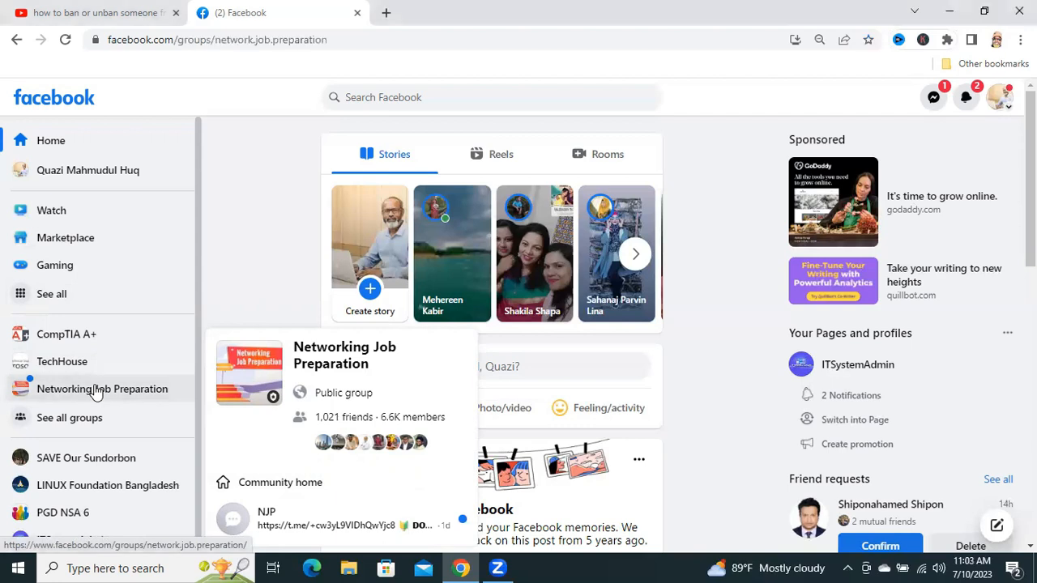
Load the Networking Job Preparation group page and reveal its tabs and admin tools.
left_click(100, 389)
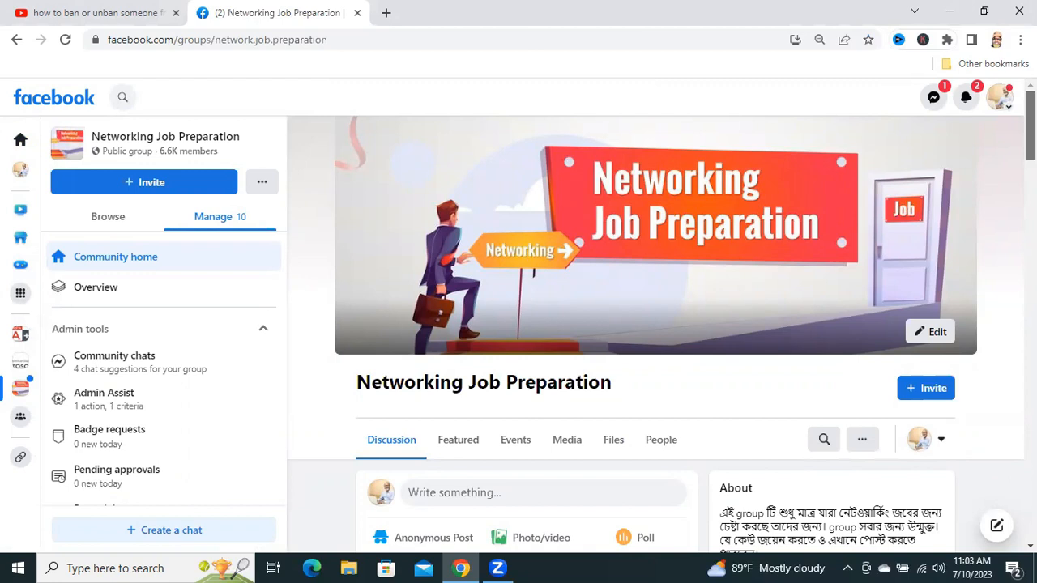
scroll("down", 3)
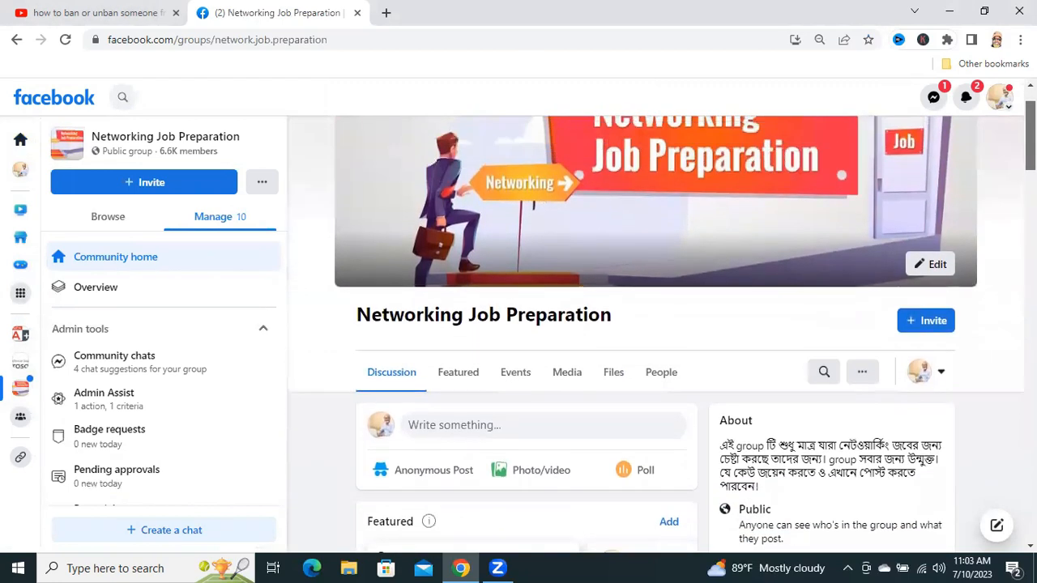
scroll("down", 3)
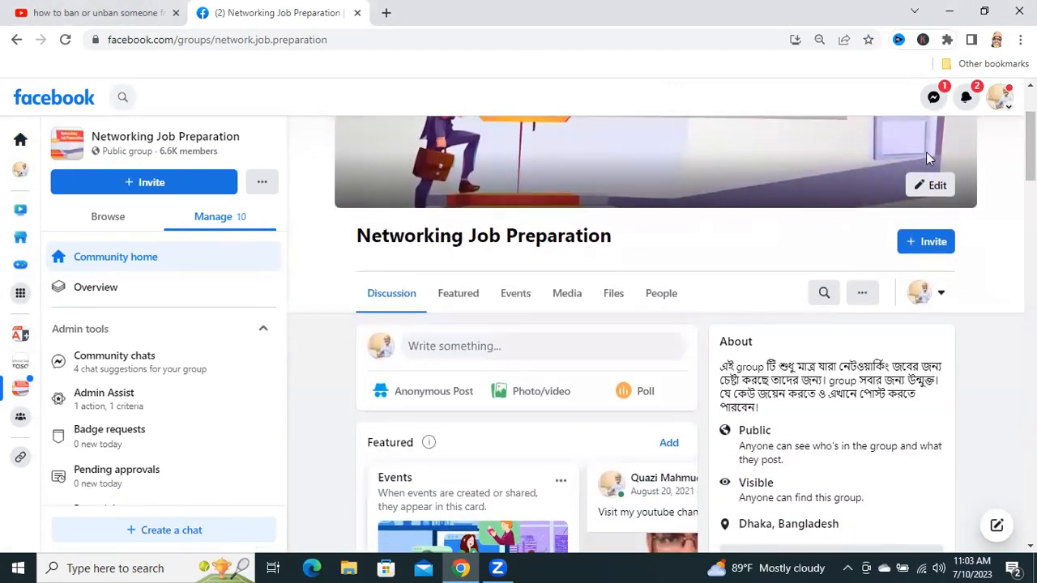
mouse_move(661, 300)
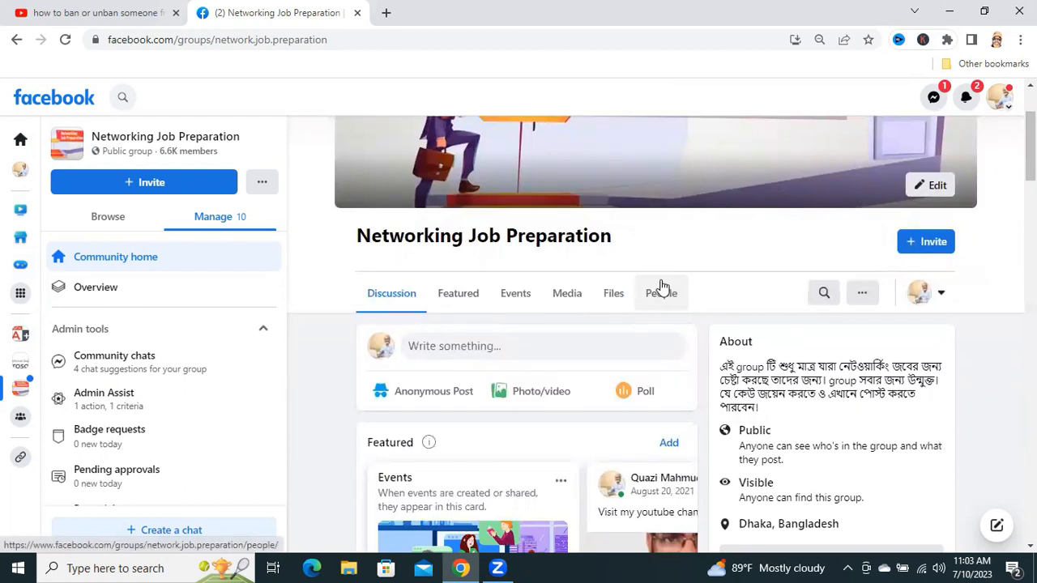
Show the group's People list of 6567 members and look through it.
left_click(661, 293)
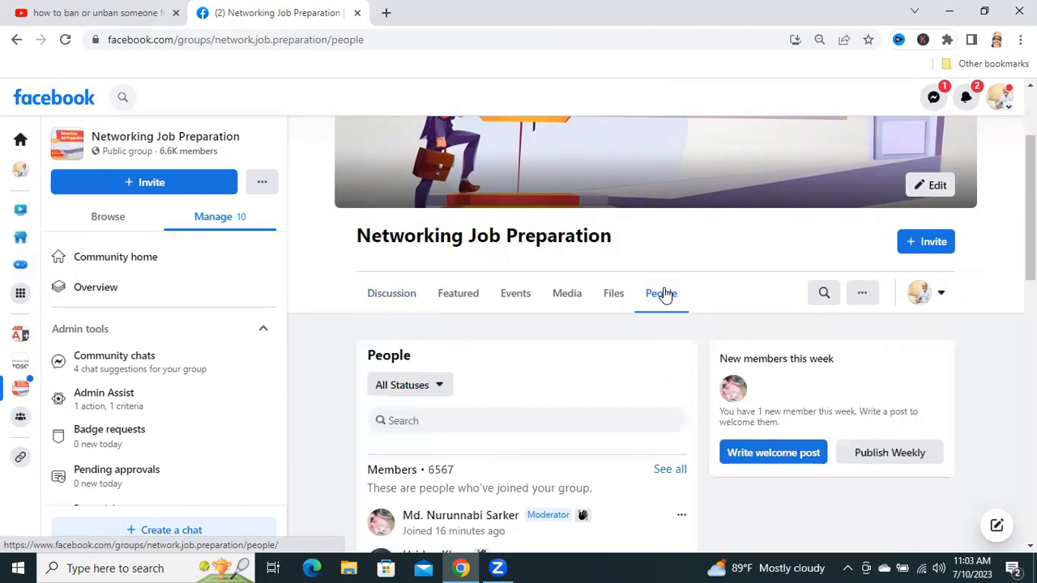
mouse_move(920, 293)
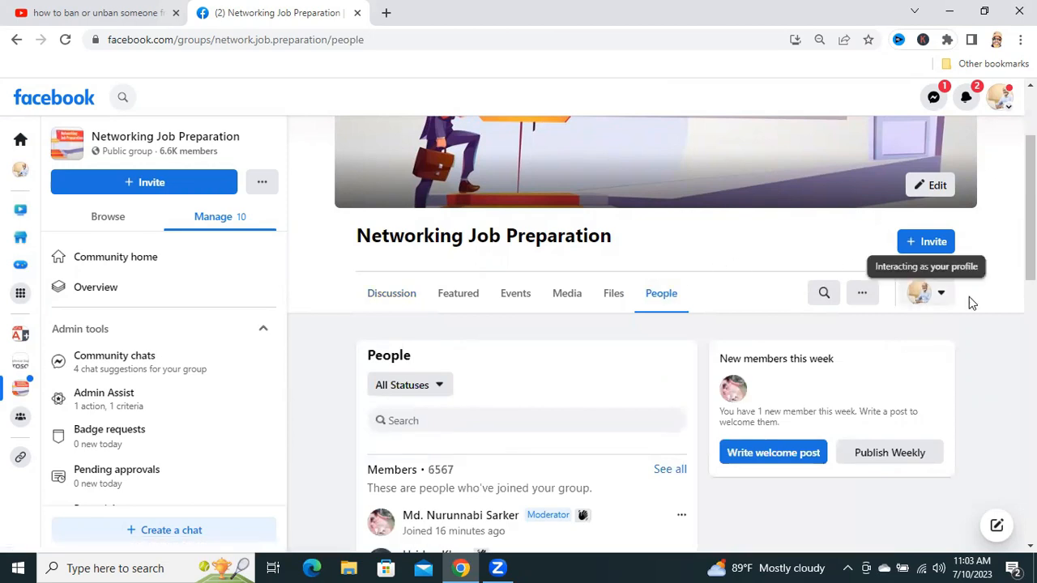
scroll("down", 3)
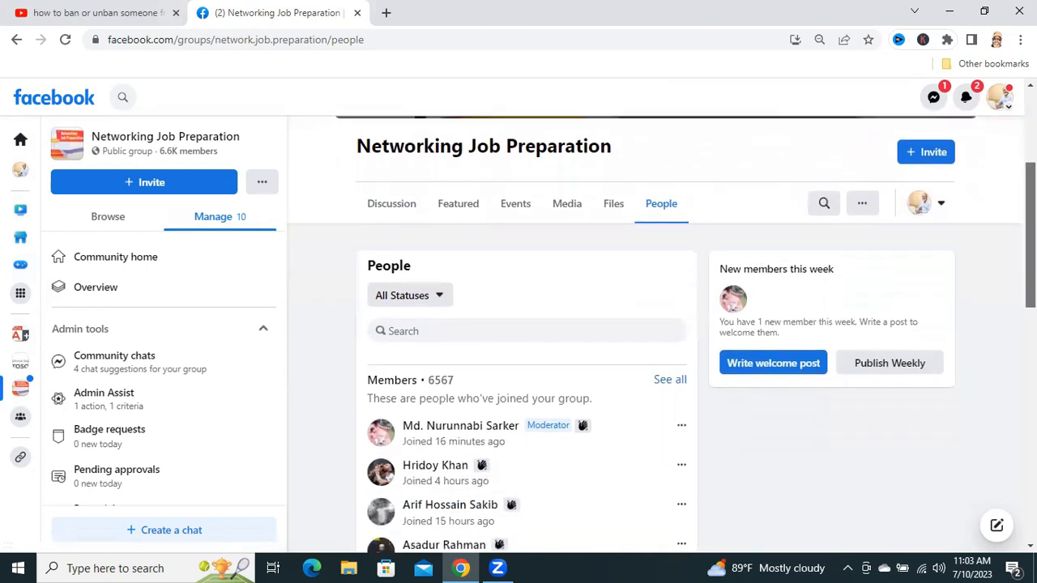
scroll("down", 3)
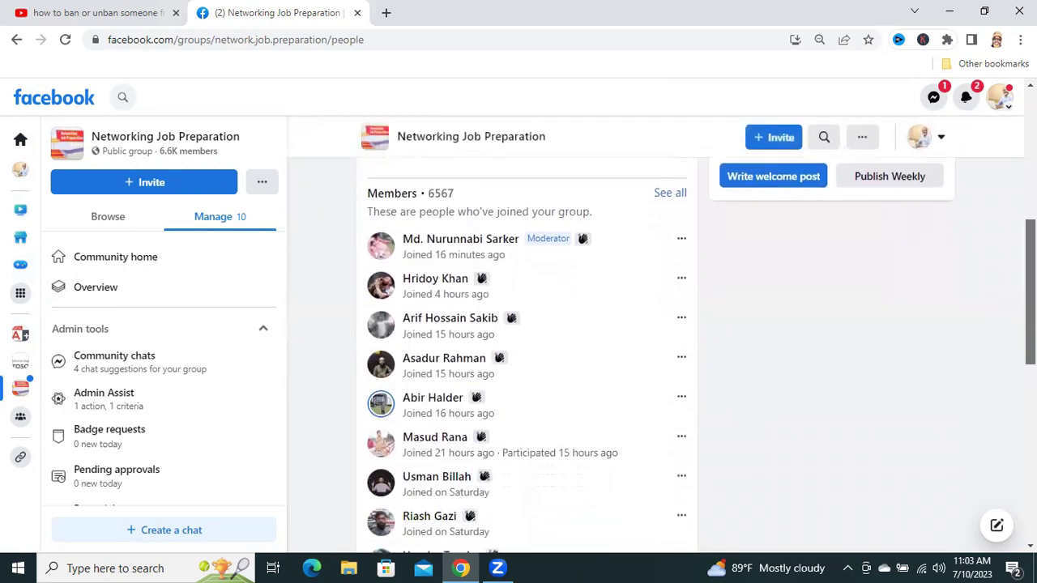
scroll("down", 3)
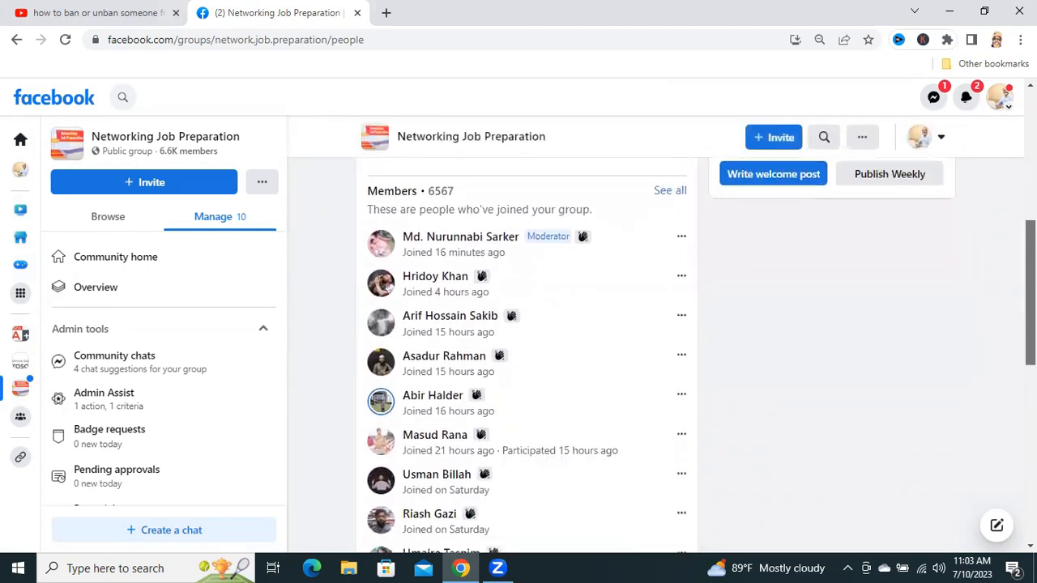
scroll("up", 3)
type("M")
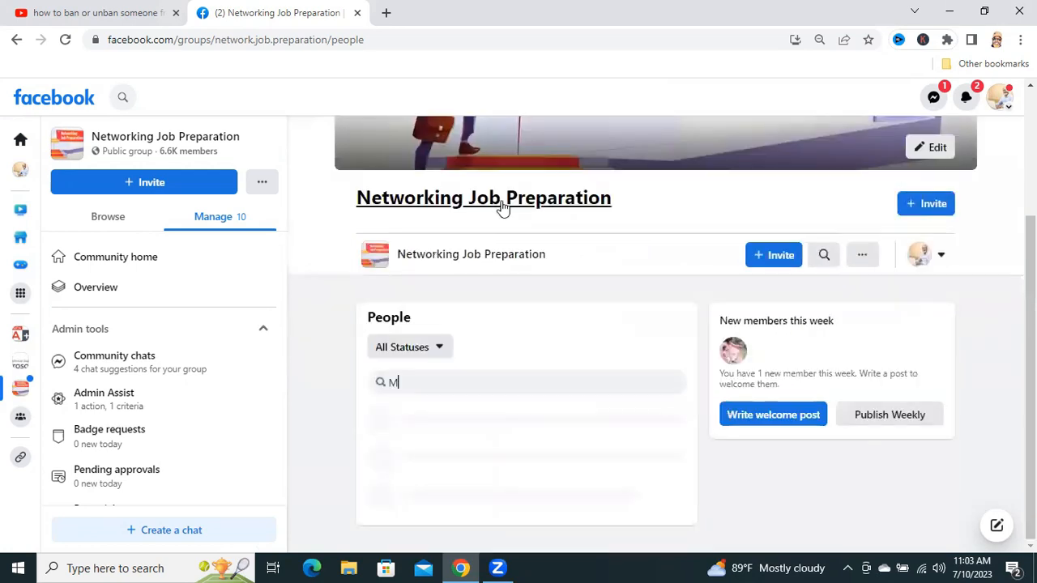
type("d")
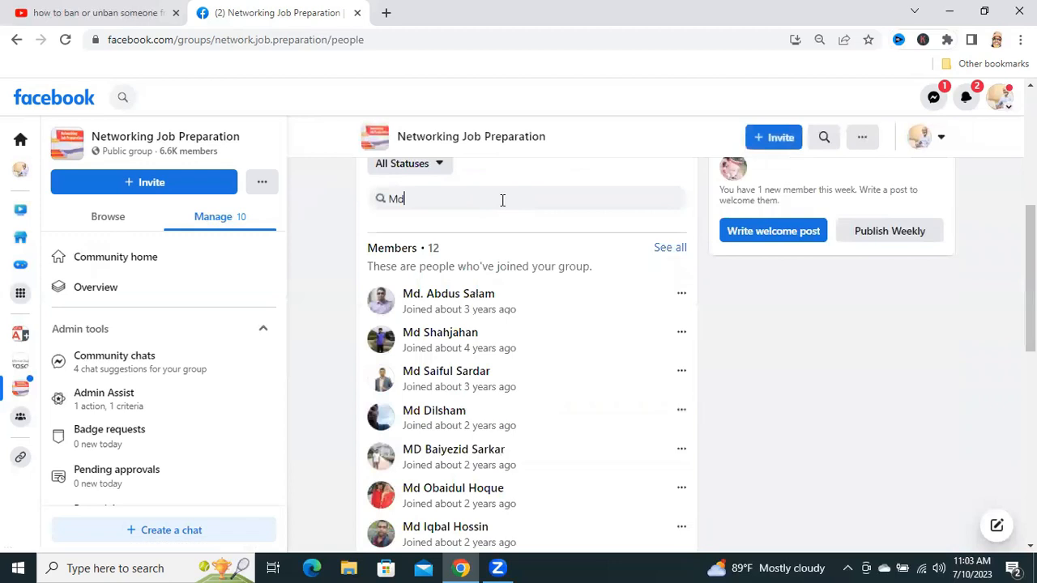
mouse_move(434, 412)
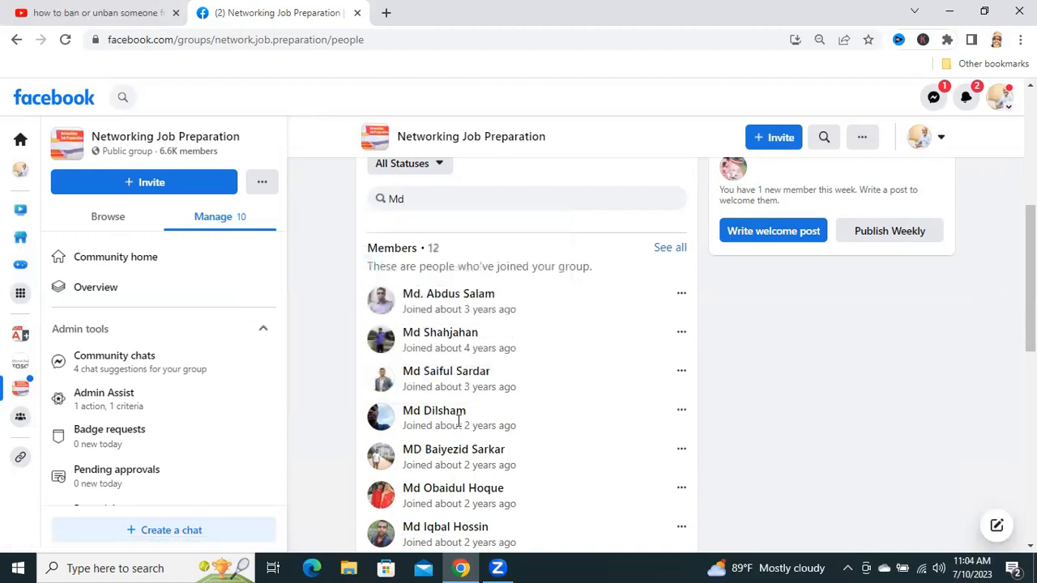
mouse_move(645, 414)
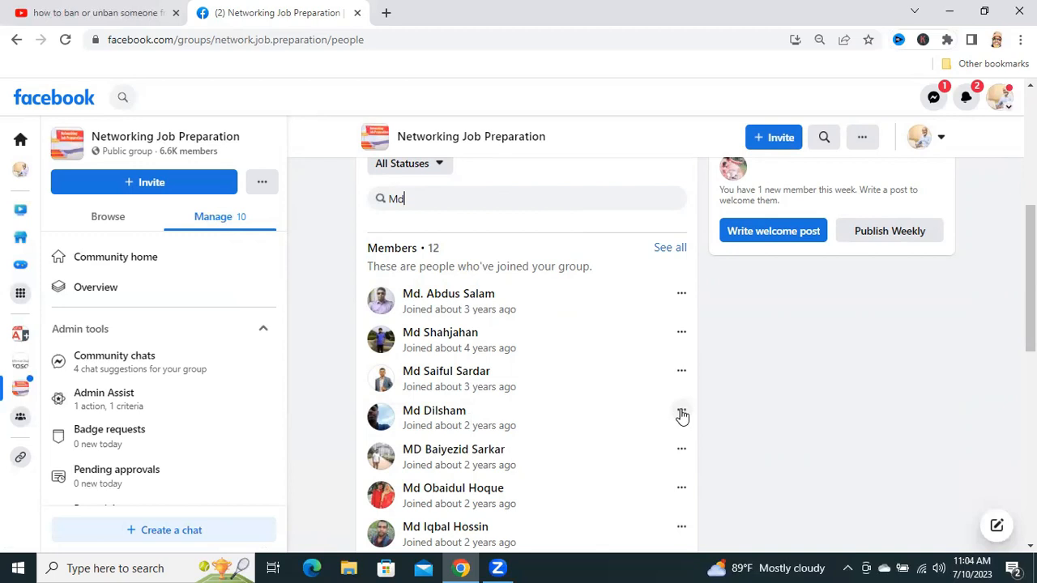
left_click(681, 415)
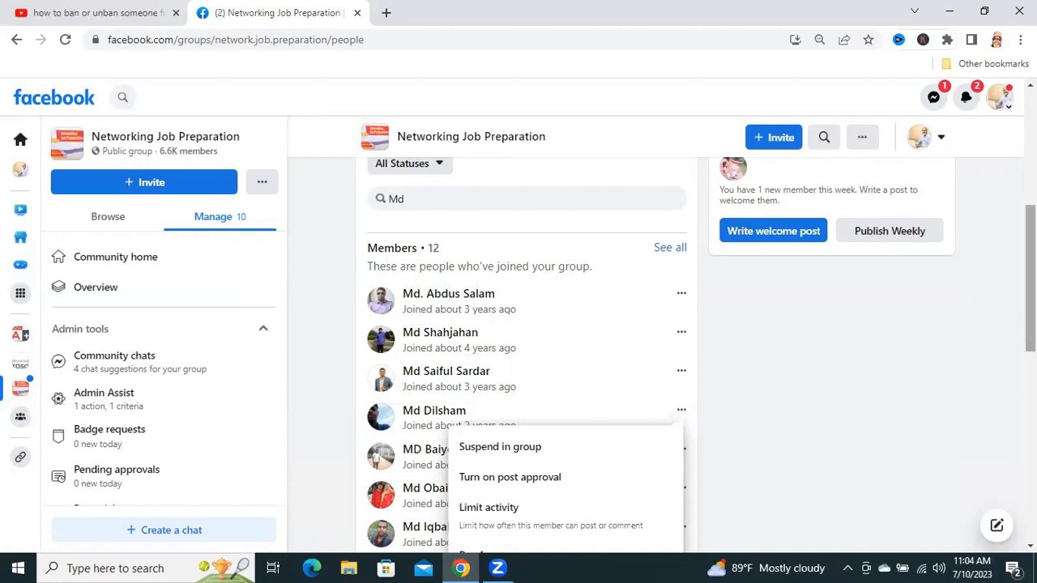
scroll("down", 3)
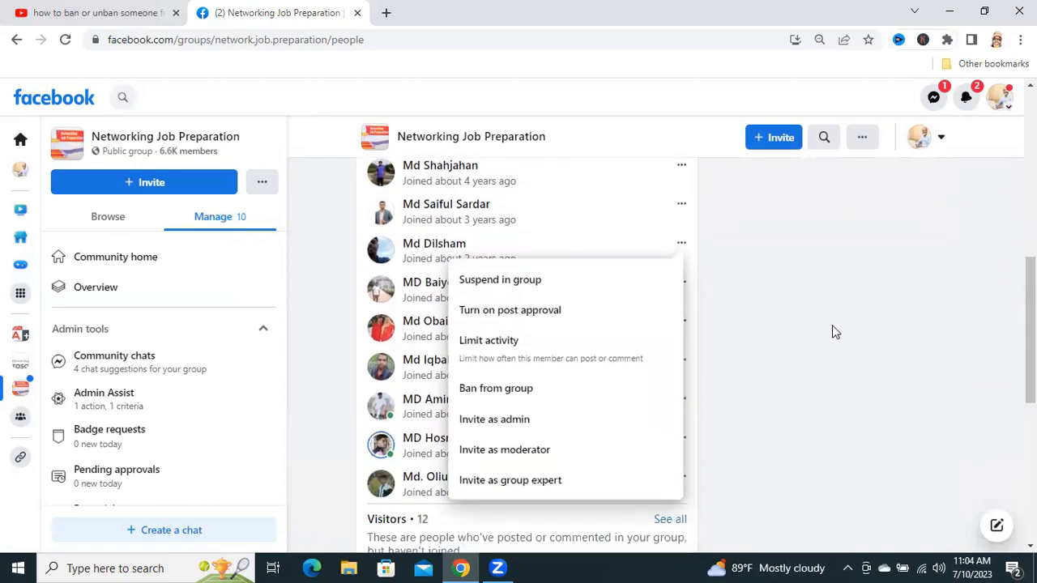
mouse_move(522, 285)
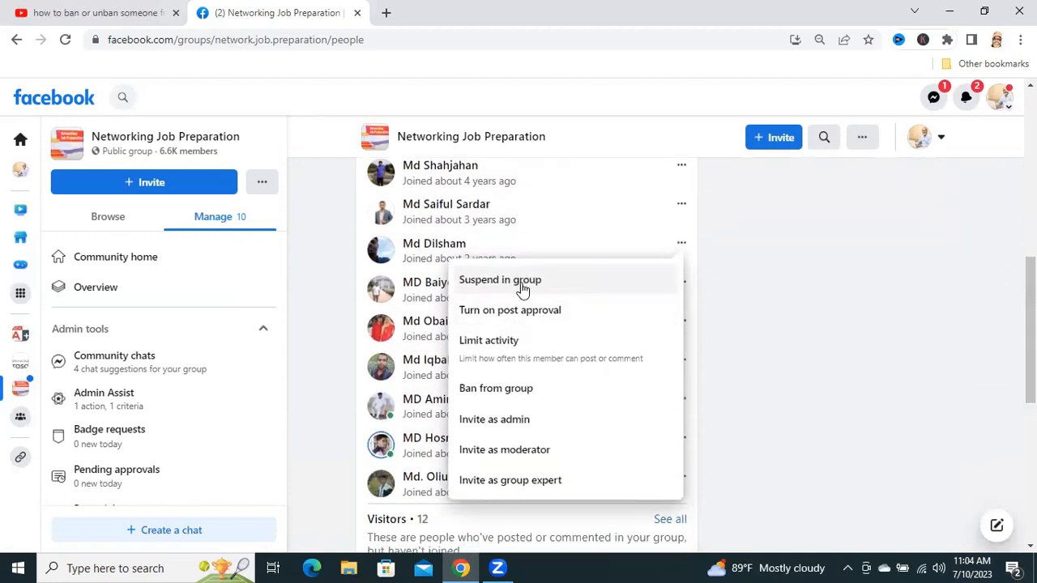
mouse_move(512, 319)
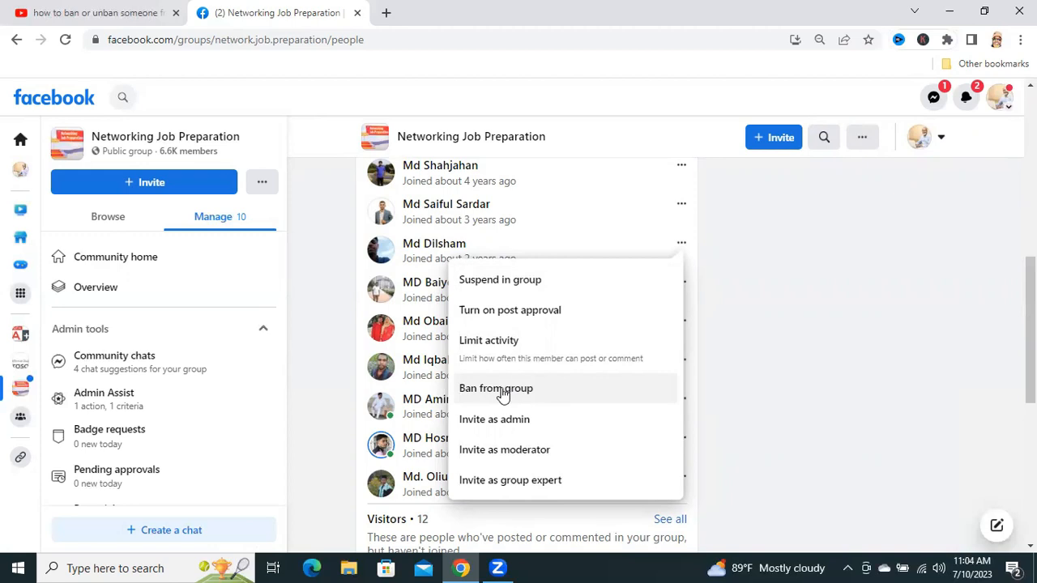
left_click(496, 389)
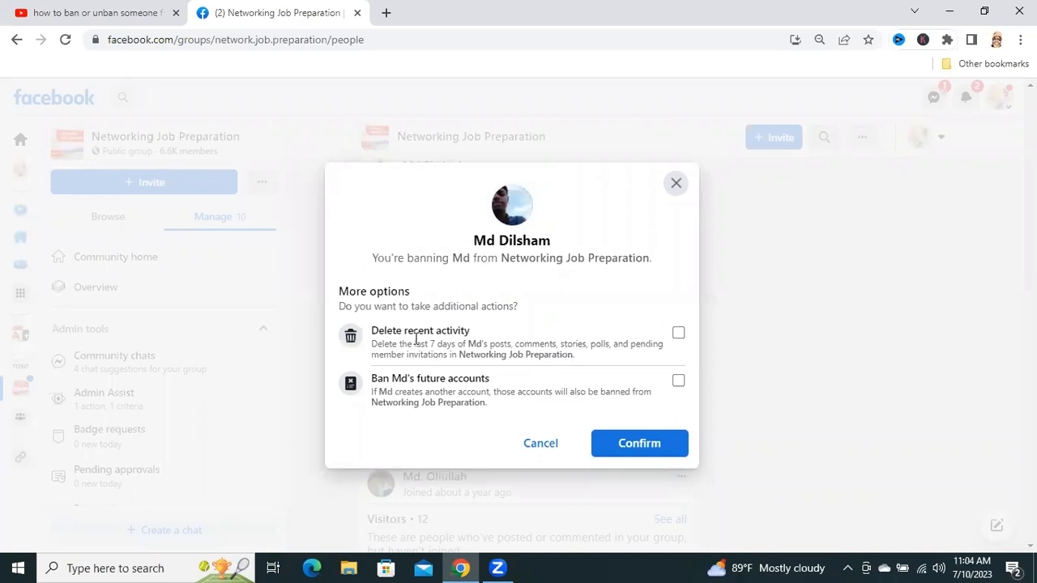
mouse_move(438, 336)
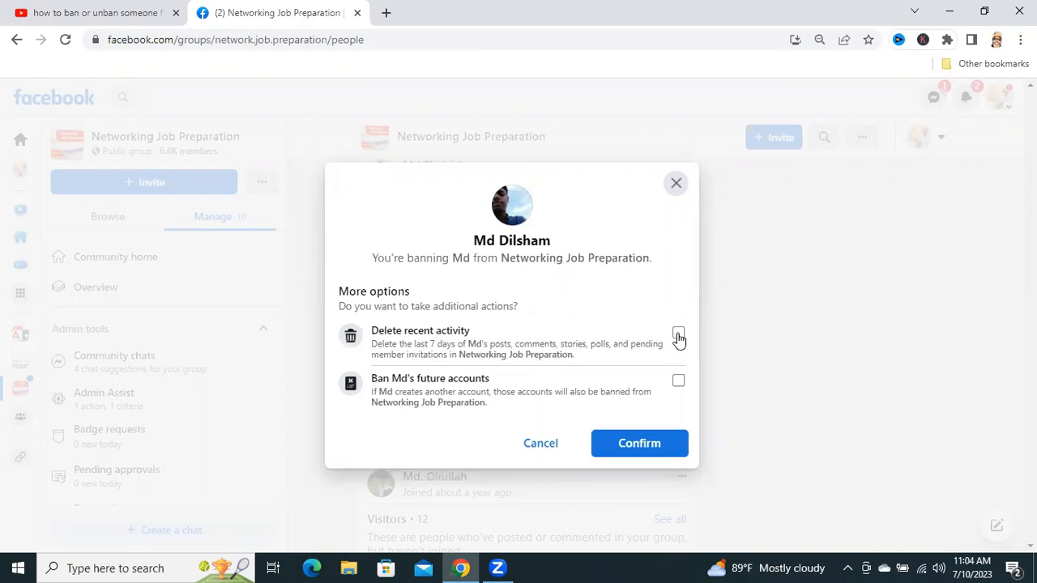
left_click(677, 334)
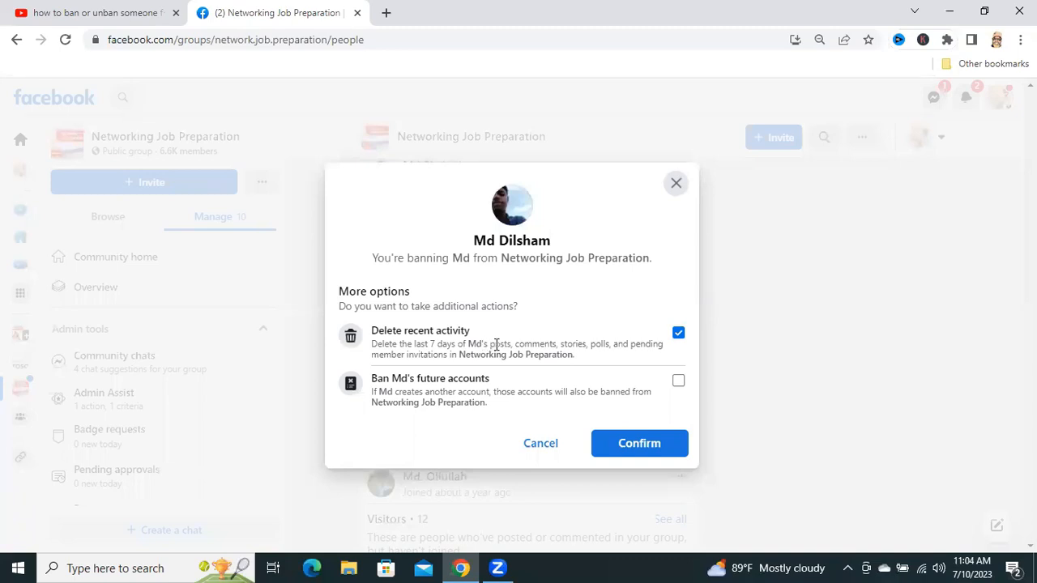
mouse_move(467, 374)
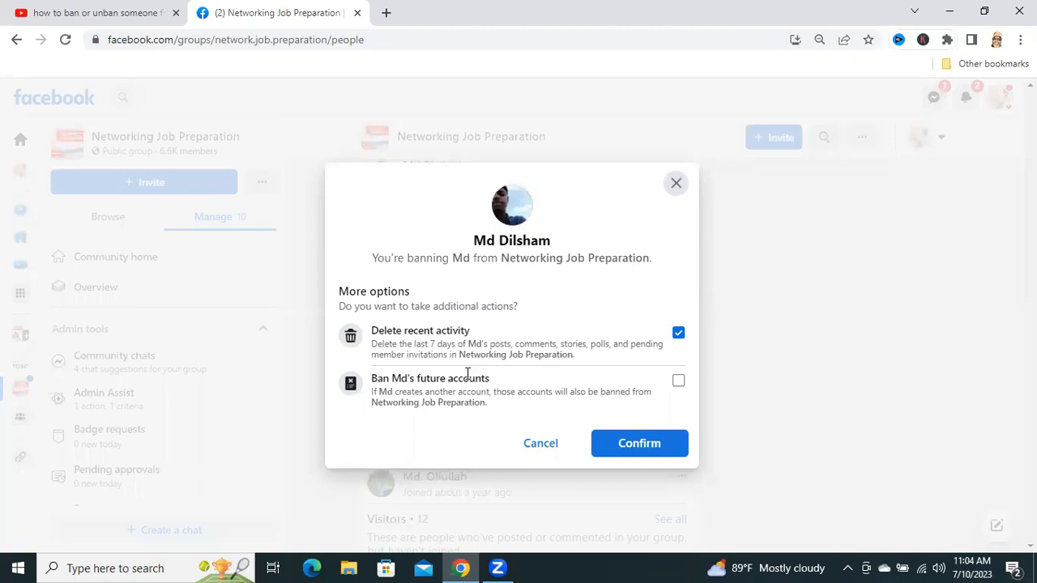
mouse_move(479, 387)
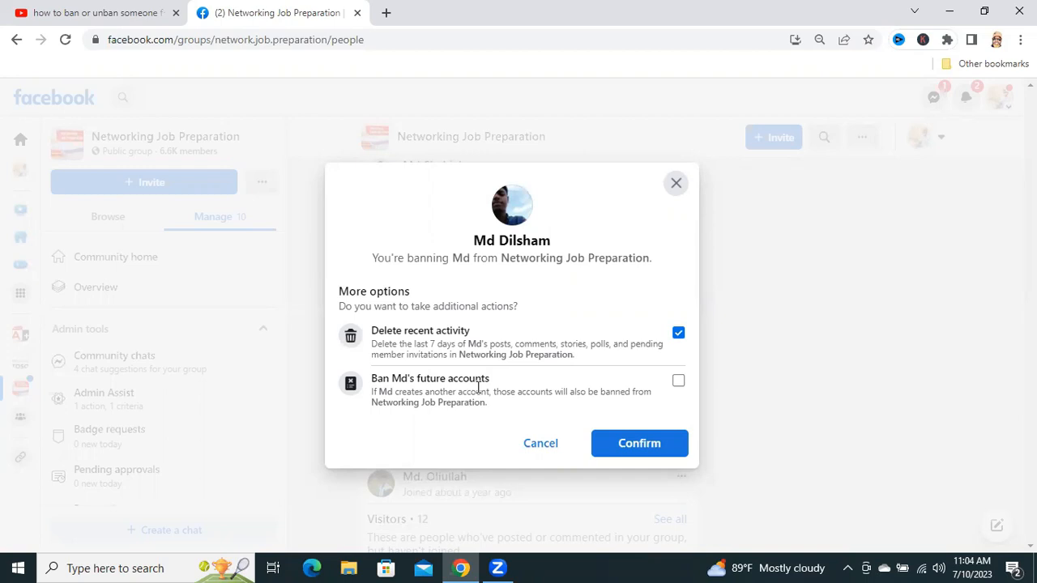
mouse_move(677, 386)
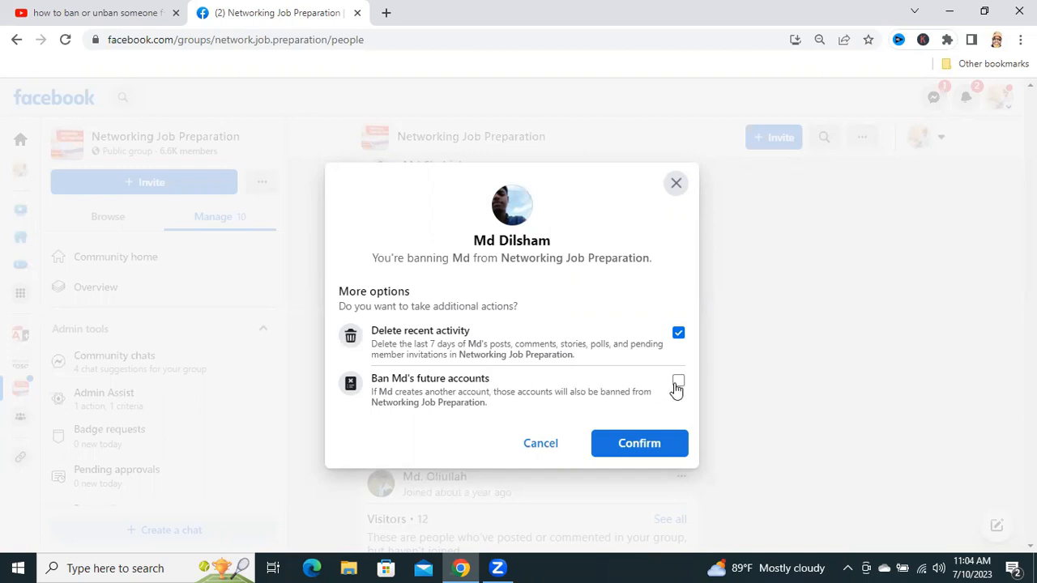
left_click(677, 385)
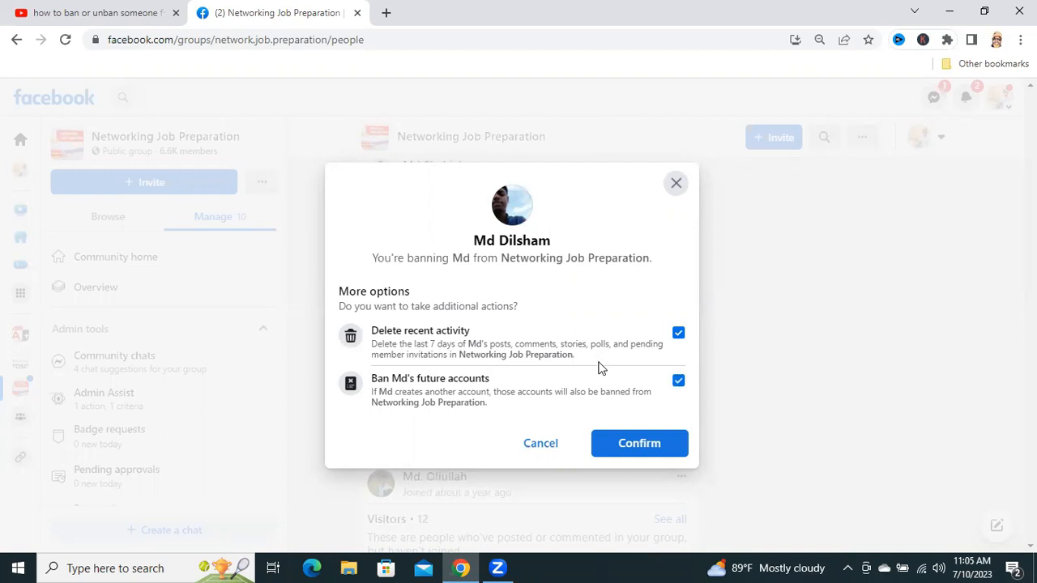
left_click(677, 381)
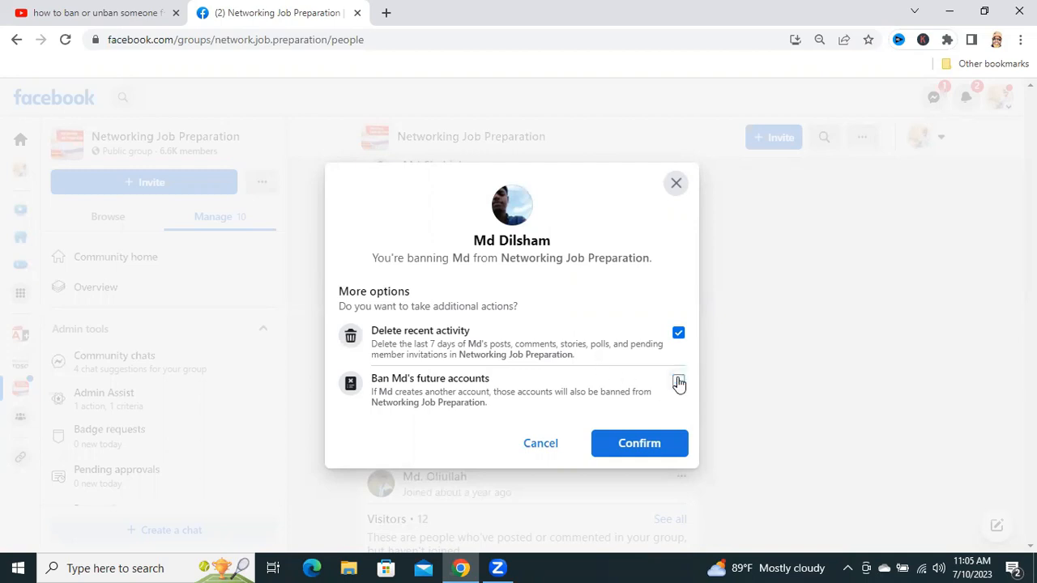
left_click(677, 382)
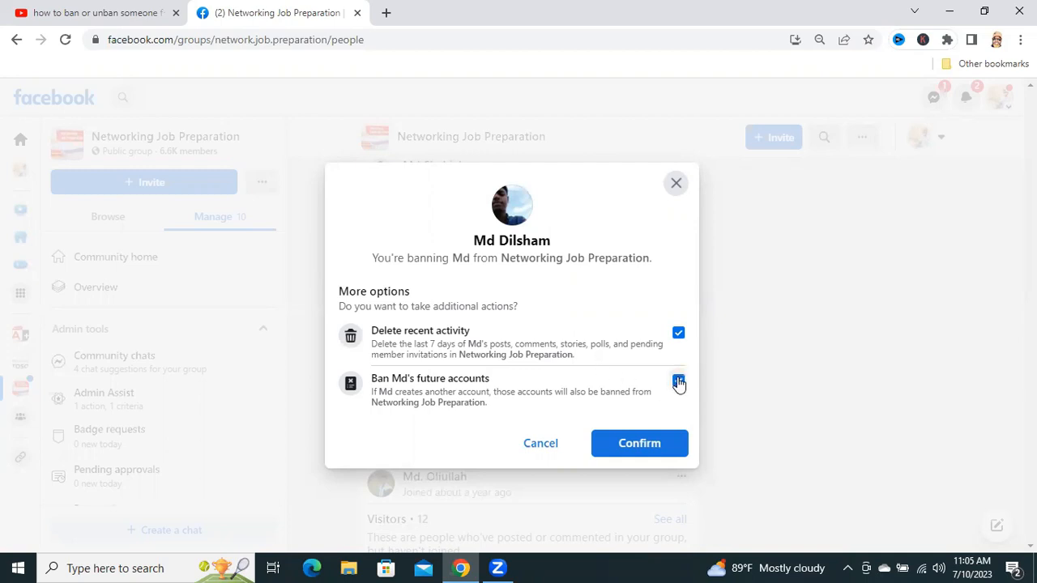
left_click(677, 379)
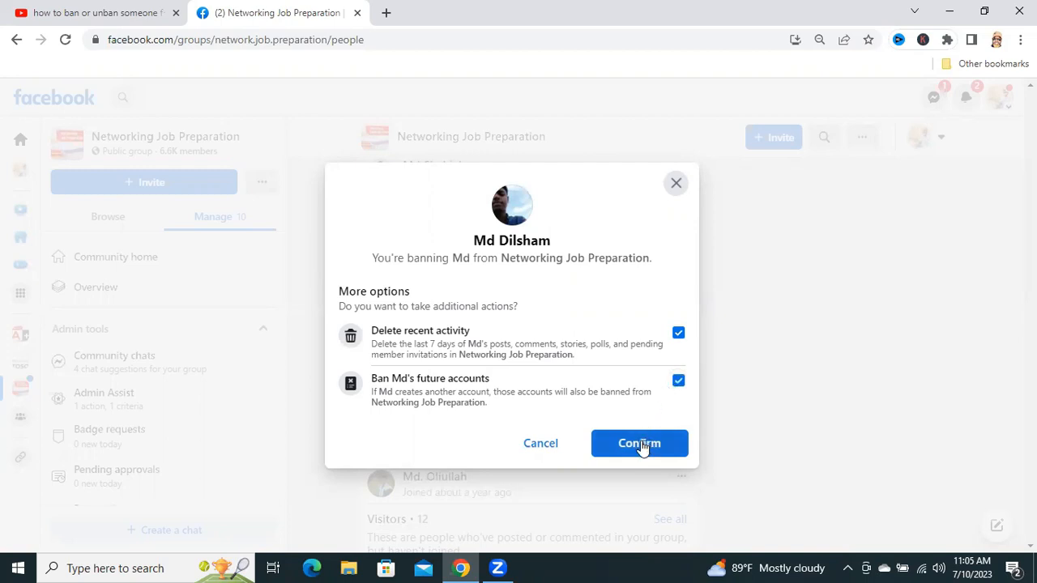
left_click(638, 444)
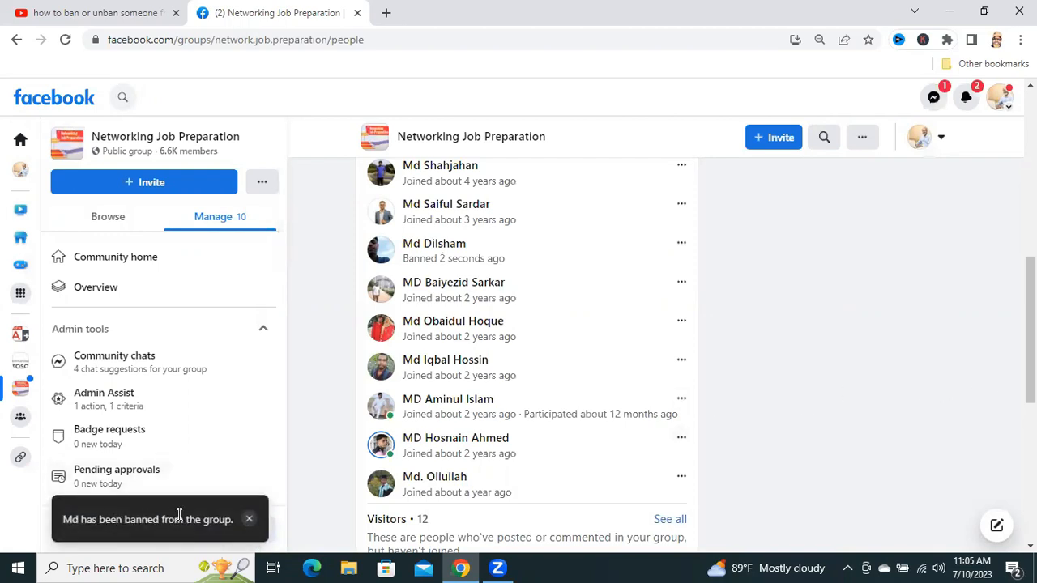
mouse_move(99, 522)
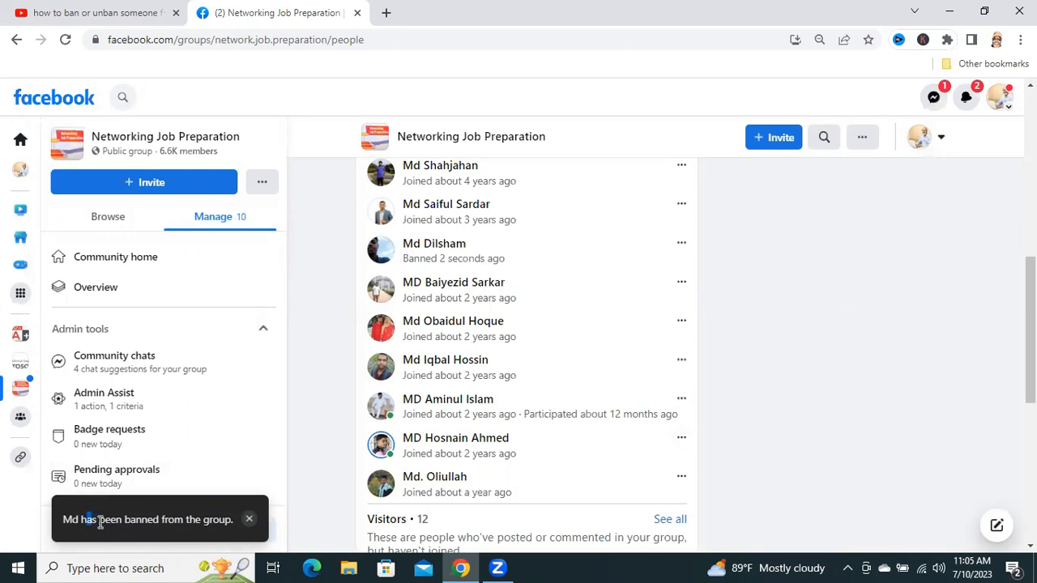
left_click_drag(85, 518, 201, 519)
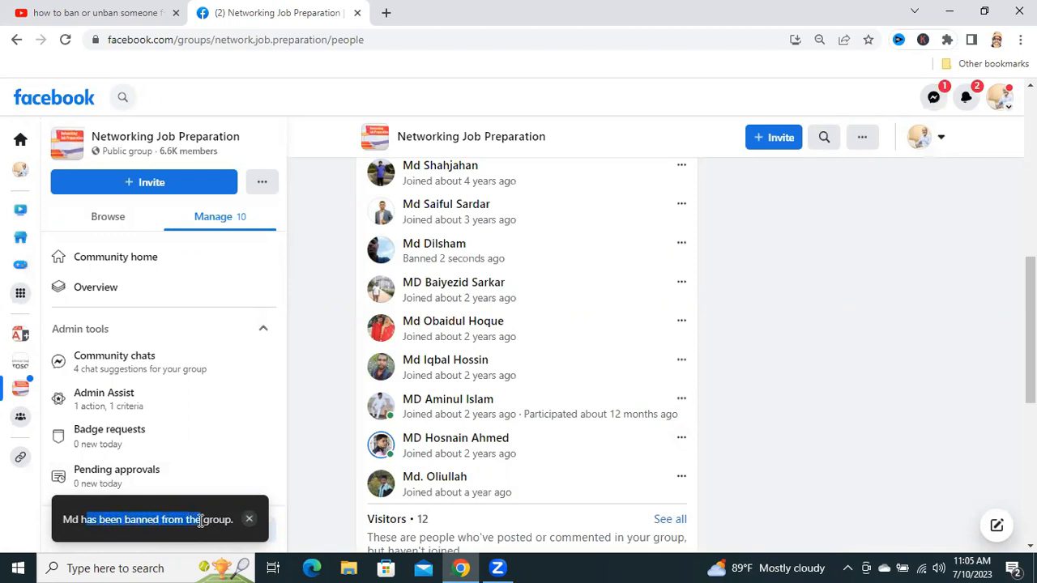
mouse_move(254, 511)
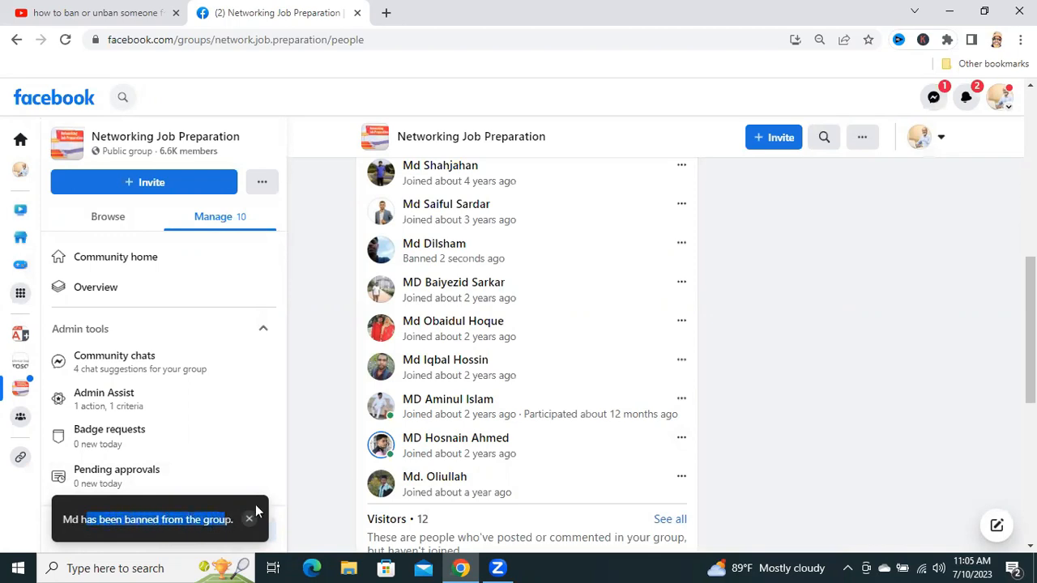
left_click(115, 256)
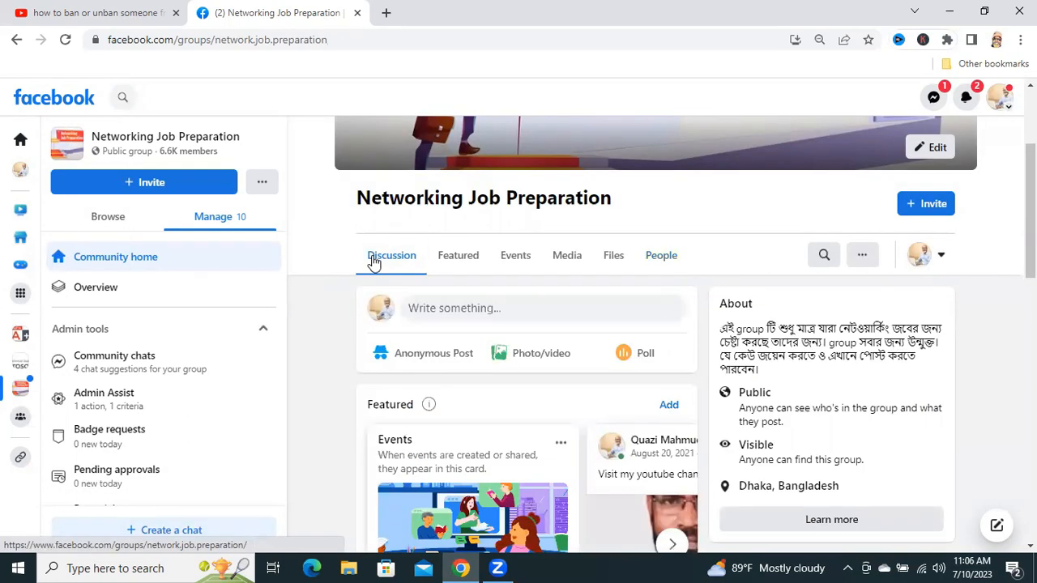
mouse_move(658, 256)
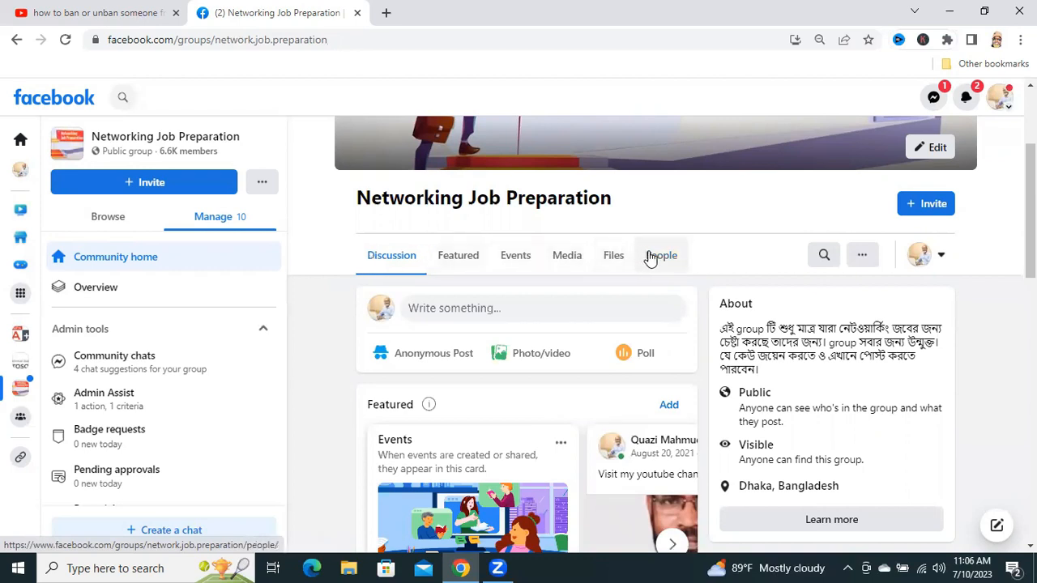
Return to the group's People tab and show the member status filter choices.
left_click(661, 256)
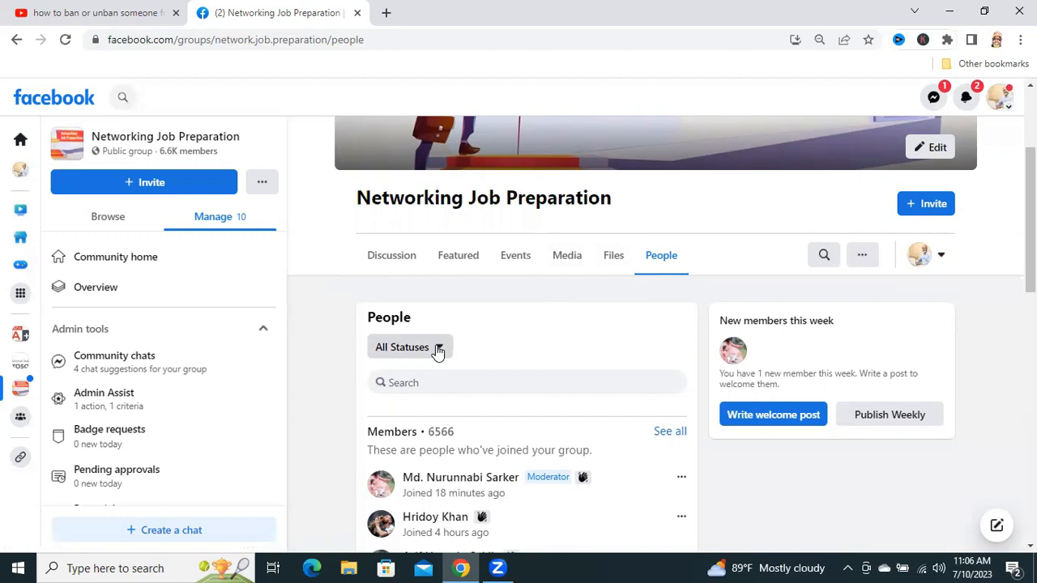
left_click(408, 347)
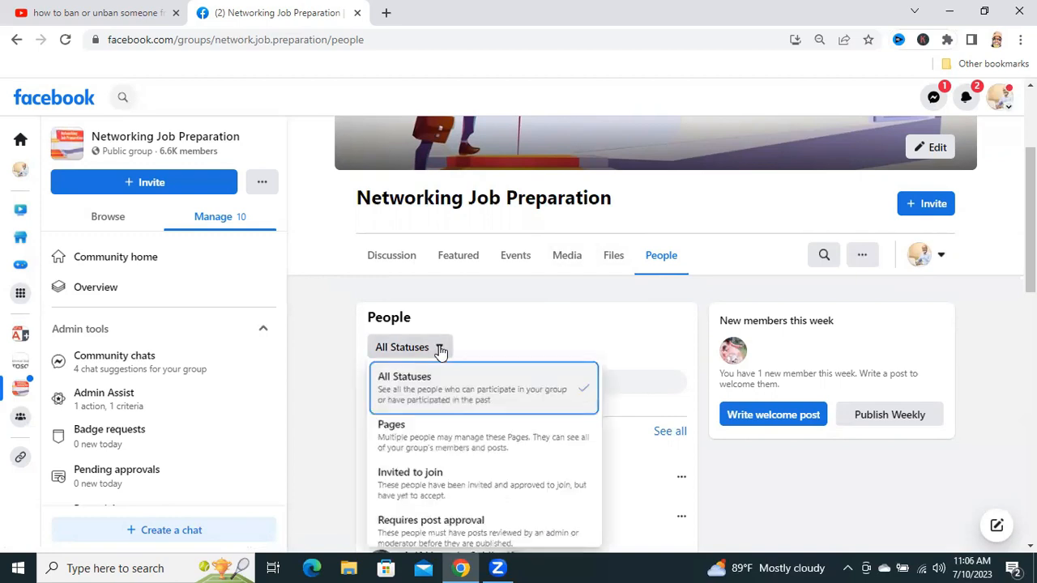
scroll("down", 3)
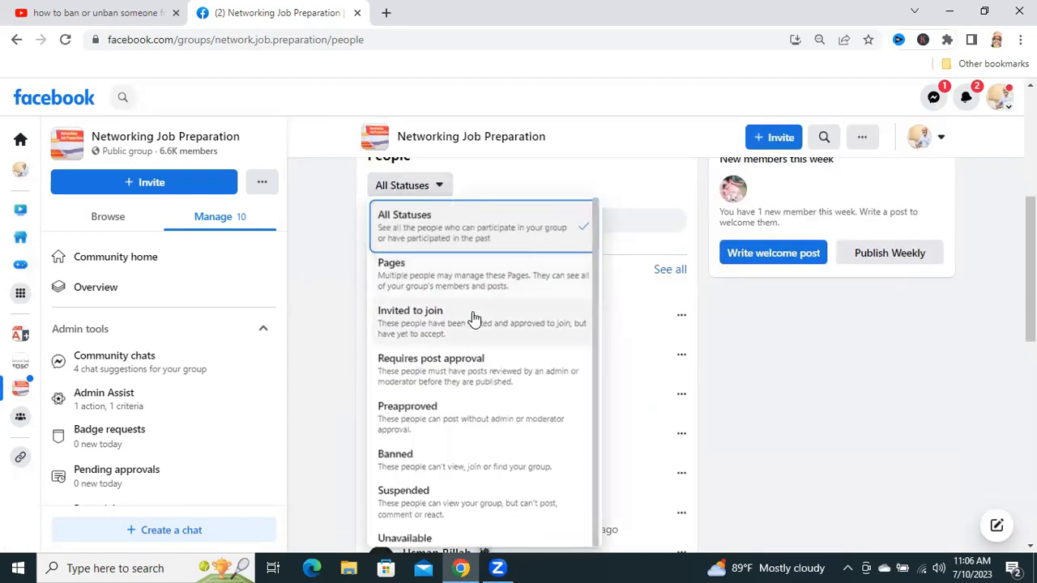
mouse_move(421, 474)
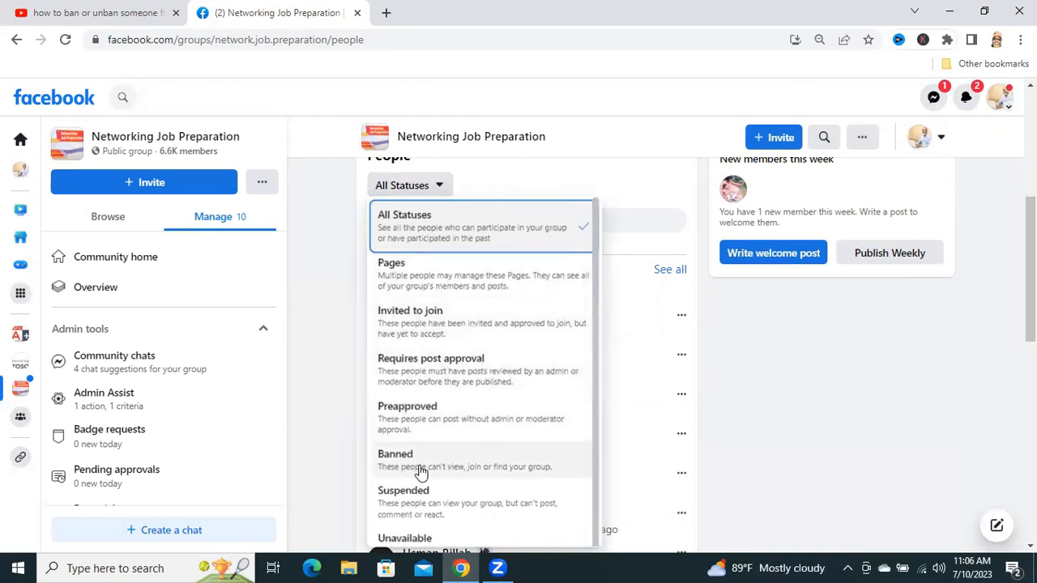
left_click(412, 460)
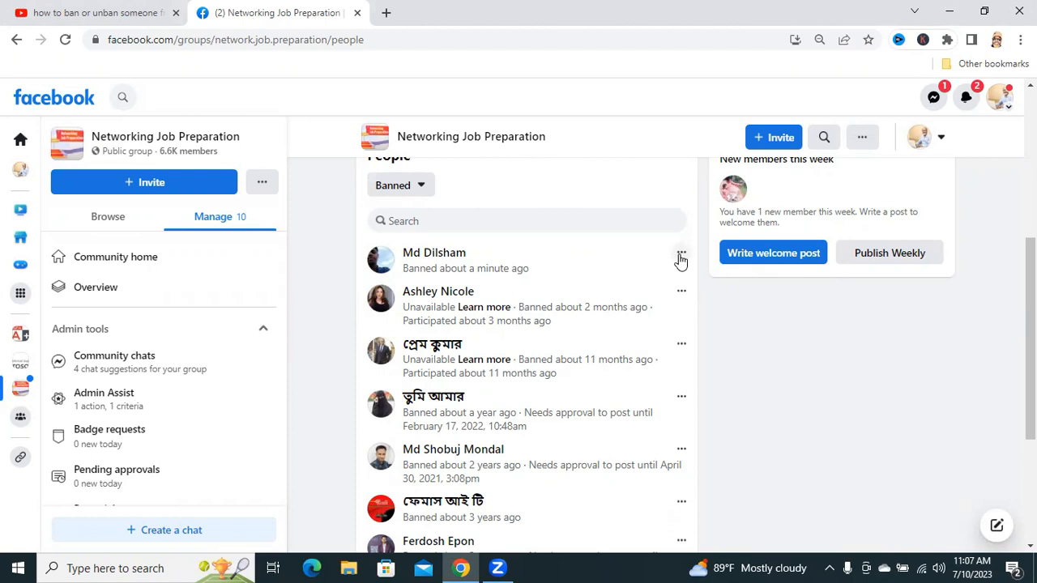
left_click(681, 258)
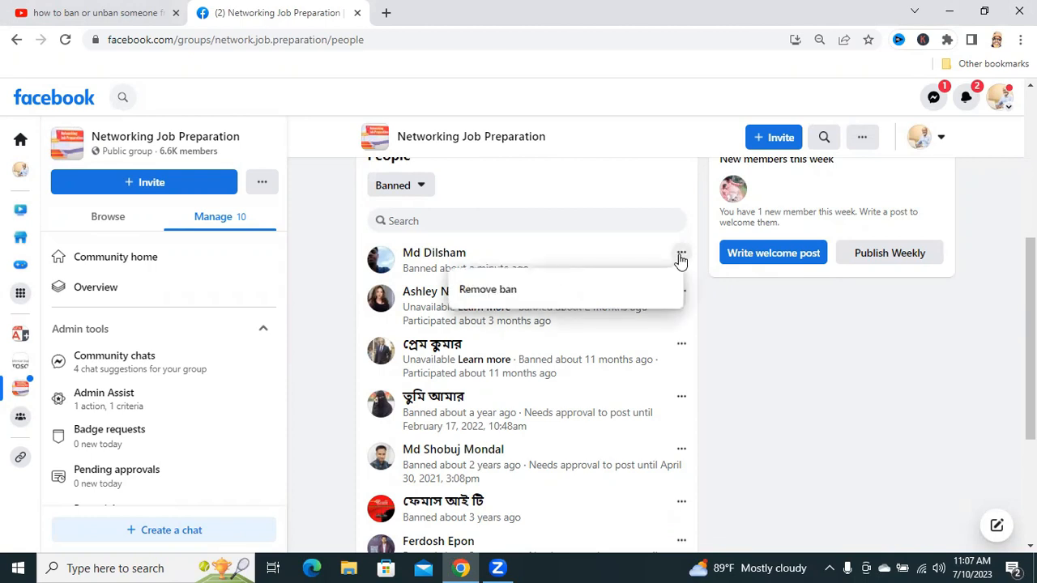
mouse_move(528, 295)
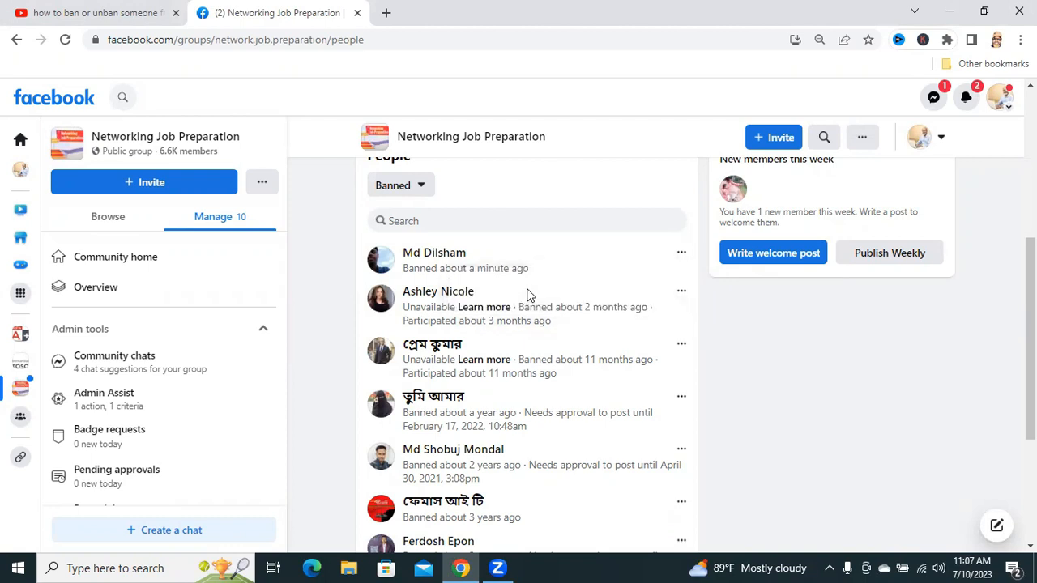
left_click(681, 252)
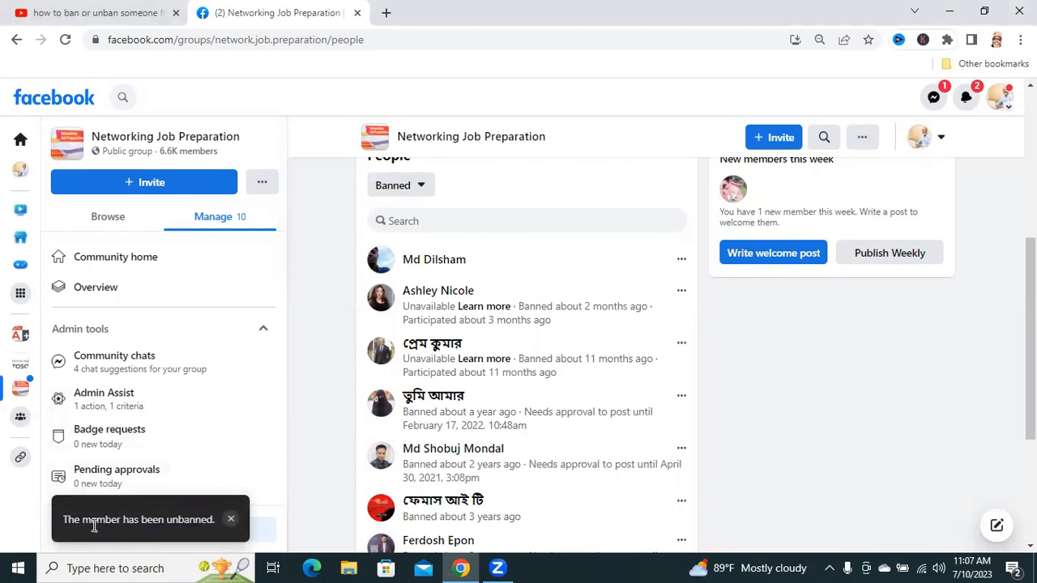
mouse_move(102, 525)
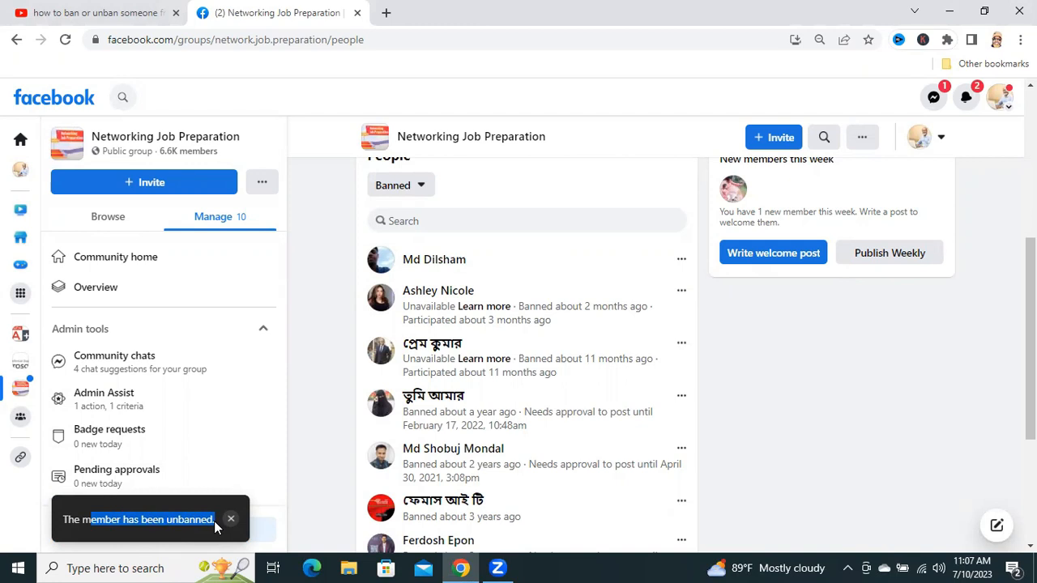
mouse_move(632, 535)
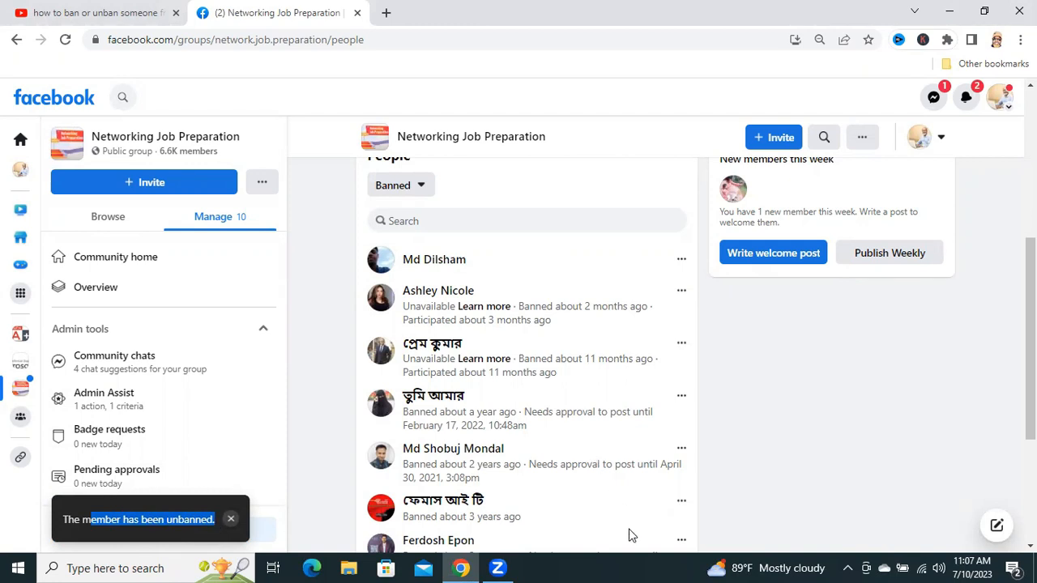